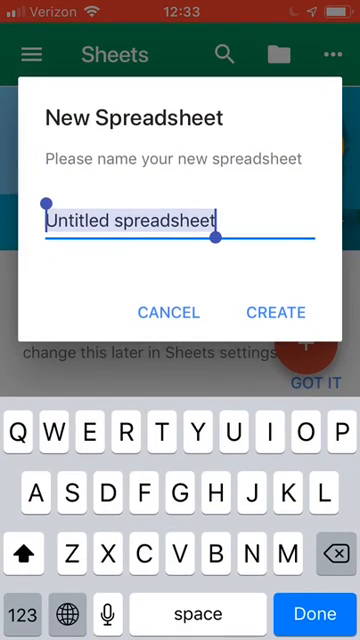
Name the new spreadsheet L2.1 and create it.
{"action": "type", "text": "4"}
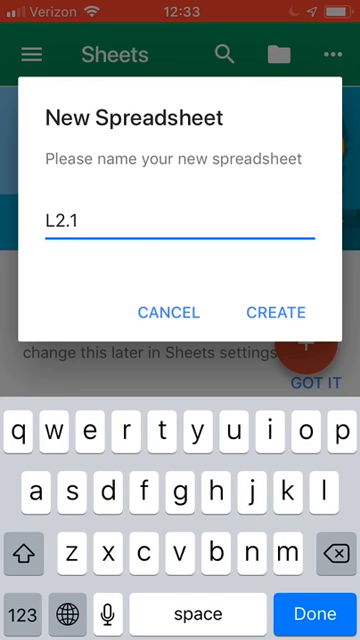
{"action": "left_click", "coordinate": [274, 312]}
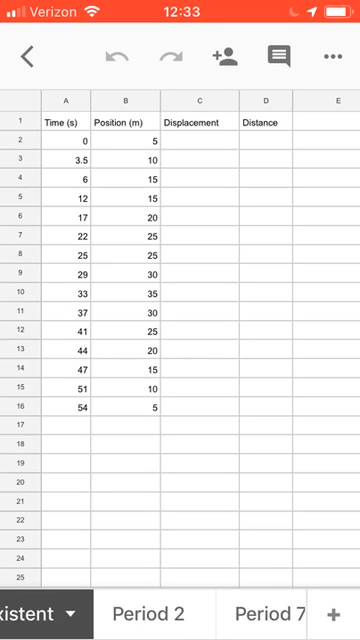
{"action": "left_click", "coordinate": [192, 612]}
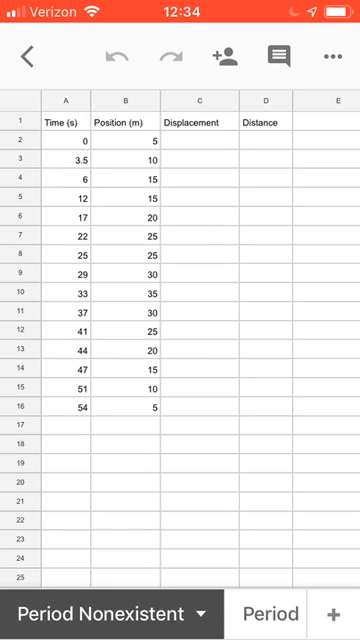
{"action": "left_click", "coordinate": [200, 146]}
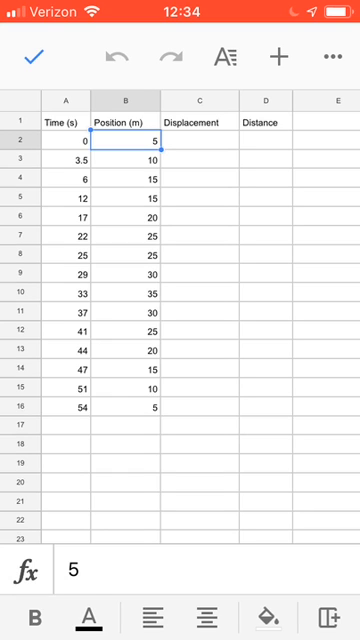
Enter 0 as the first displacement value in column C.
{"action": "left_click", "coordinate": [198, 148]}
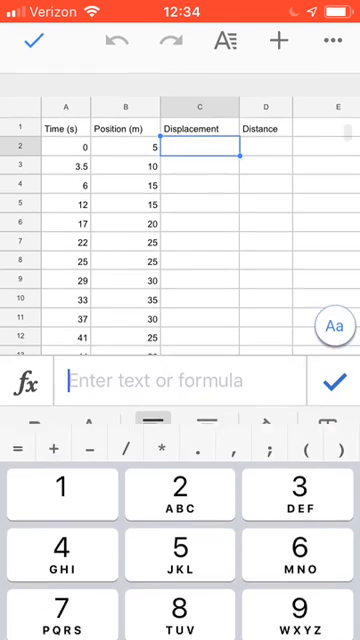
{"action": "type", "text": "0"}
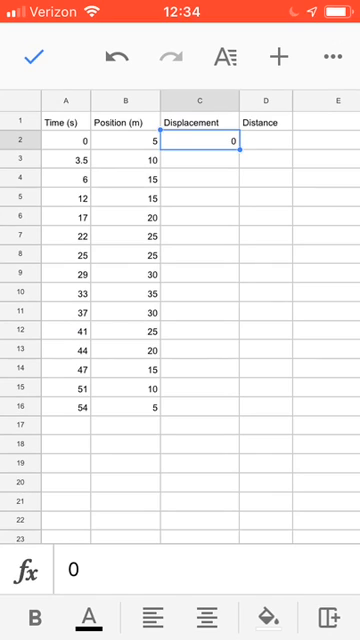
{"action": "left_click", "coordinate": [122, 160]}
{"action": "type", "text": "5"}
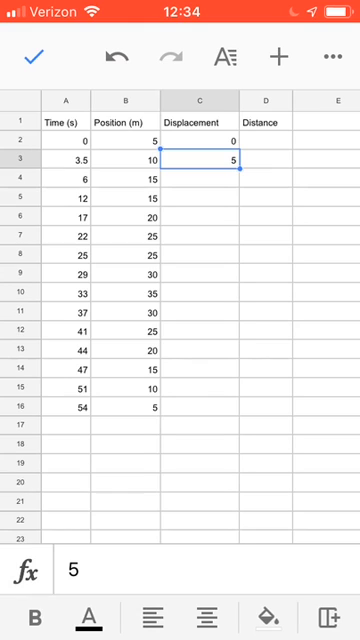
Enter a displacement of 25 beside position 30 after checking nearby position values.
{"action": "left_click", "coordinate": [122, 292]}
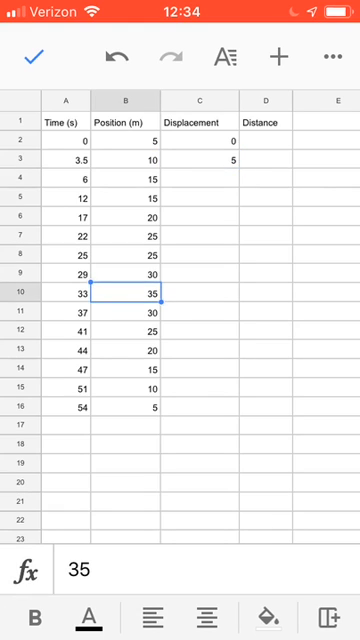
{"action": "left_click", "coordinate": [122, 324]}
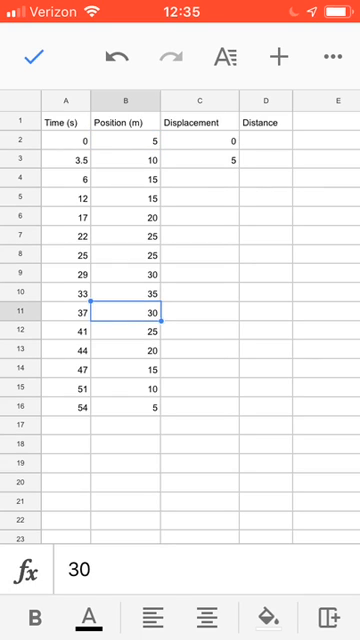
{"action": "left_click", "coordinate": [198, 320]}
{"action": "type", "text": "25"}
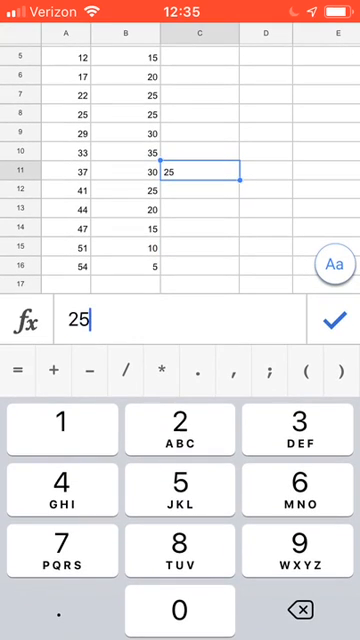
{"action": "left_click", "coordinate": [336, 320]}
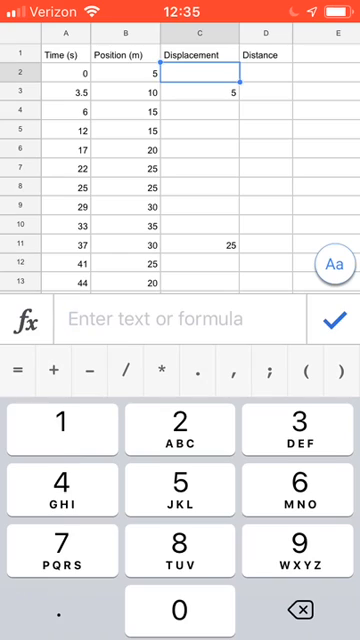
Build the =B2-5 style displacement formula in C2 and fill it down the column.
{"action": "type", "text": "="}
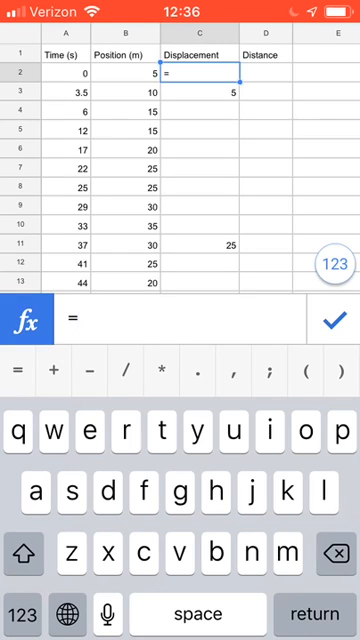
{"action": "type", "text": "b"}
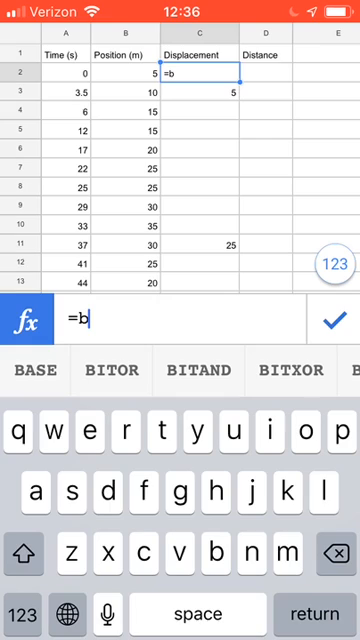
{"action": "type", "text": "2"}
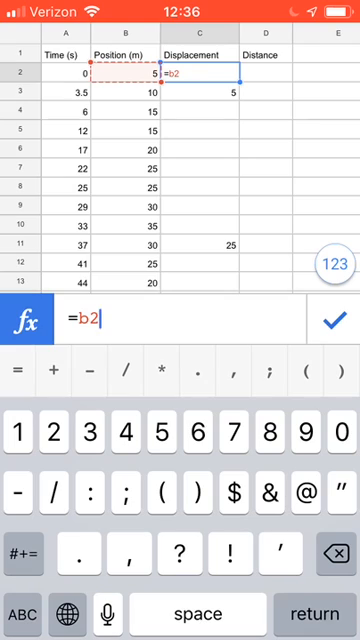
{"action": "key", "text": "backspace"}
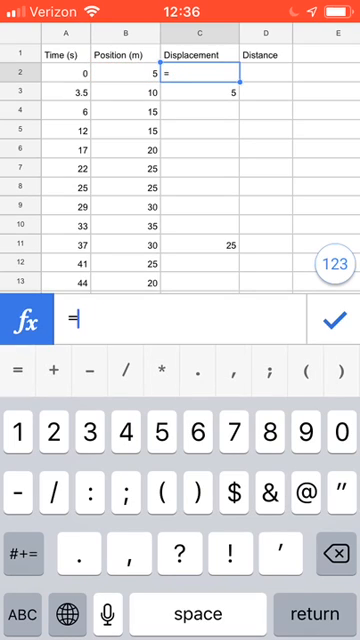
{"action": "left_click", "coordinate": [112, 74]}
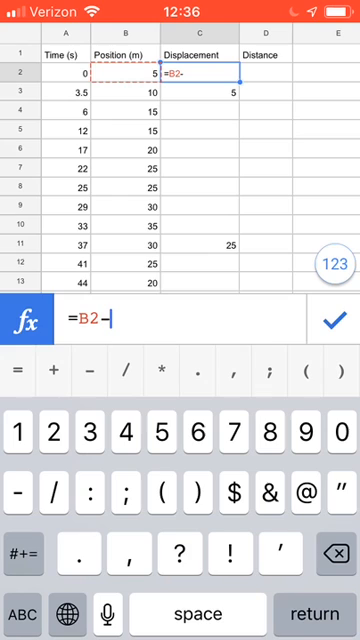
{"action": "type", "text": "5"}
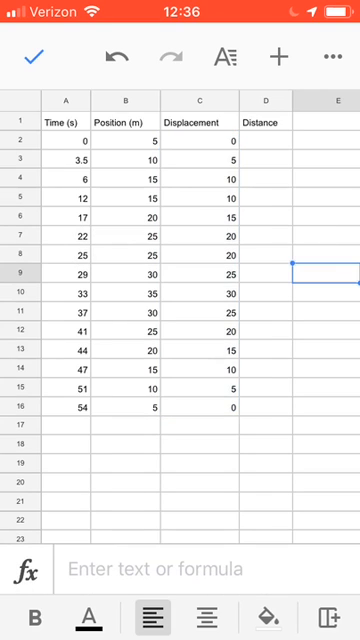
{"action": "left_click", "coordinate": [198, 158]}
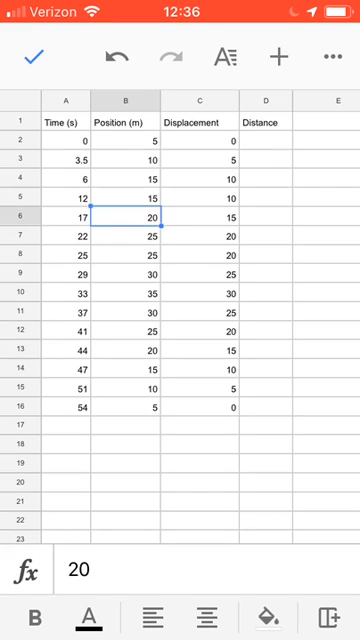
Rename the headings to Displacement (m) and Distance (m), then move to D2.
{"action": "left_click", "coordinate": [202, 214]}
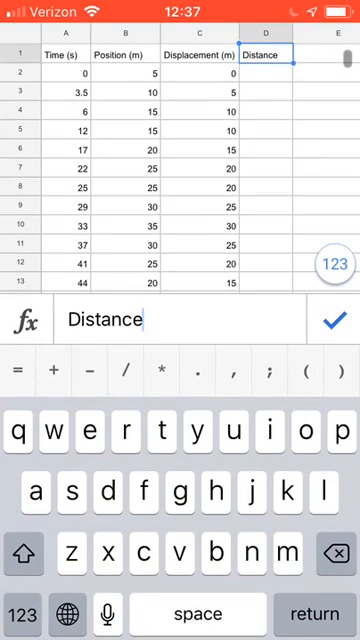
{"action": "type", "text": "(m)"}
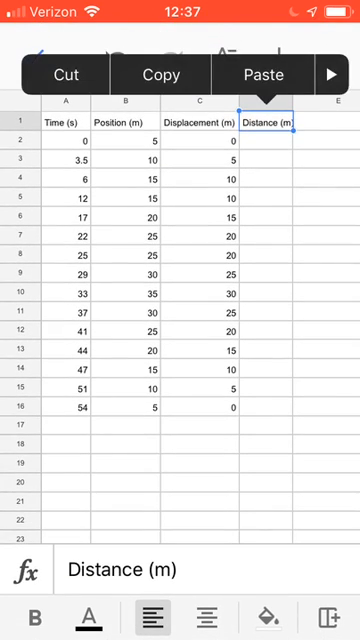
{"action": "left_click", "coordinate": [264, 100]}
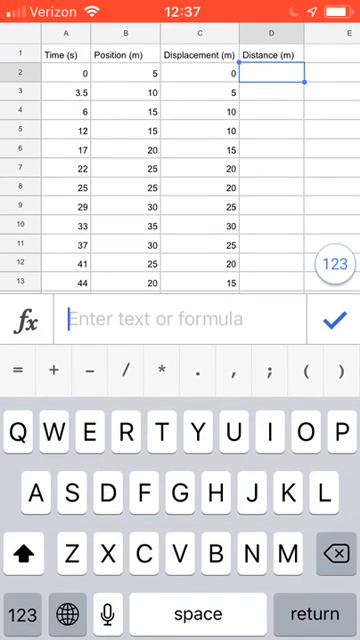
Enter distances 0, 5 and 15 for the first rows of the Distance column.
{"action": "type", "text": "0"}
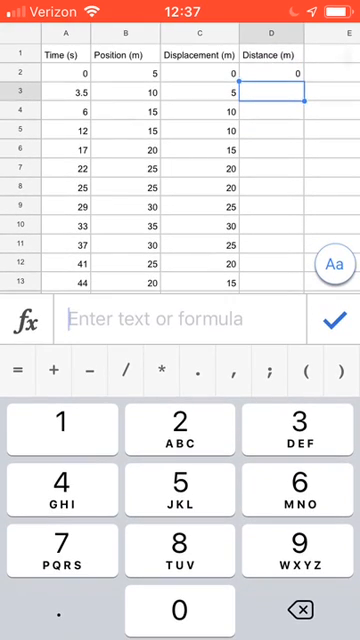
{"action": "type", "text": "5"}
{"action": "left_click", "coordinate": [272, 110]}
{"action": "type", "text": "10"}
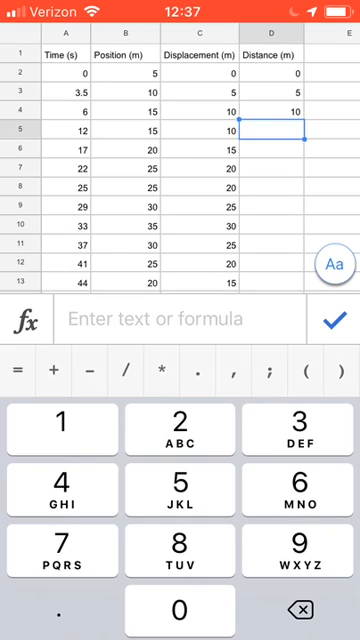
{"action": "left_click", "coordinate": [280, 150]}
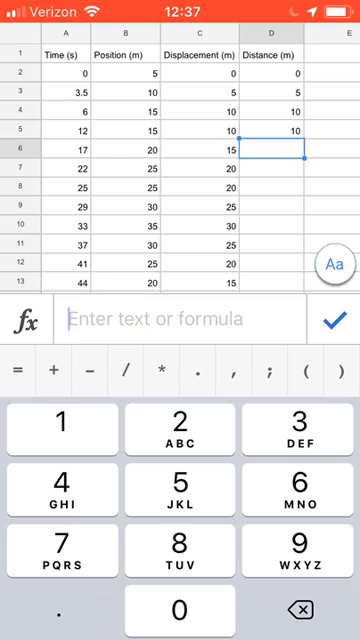
{"action": "type", "text": "15"}
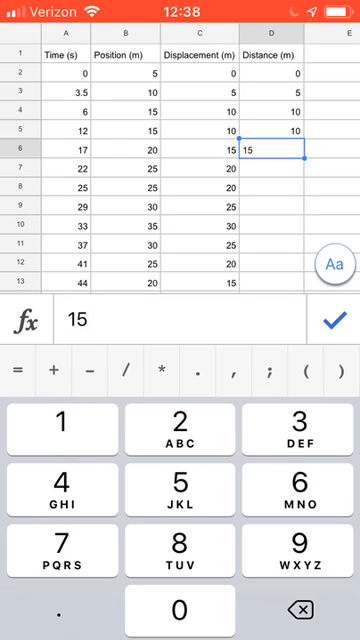
{"action": "scroll", "scroll_direction": "down", "scroll_amount": 3}
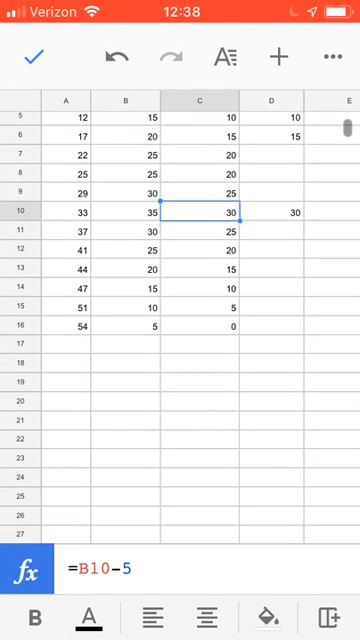
Enter 30 as the distance for the 33-second row and check row 10's displacement formula.
{"action": "left_click", "coordinate": [198, 230]}
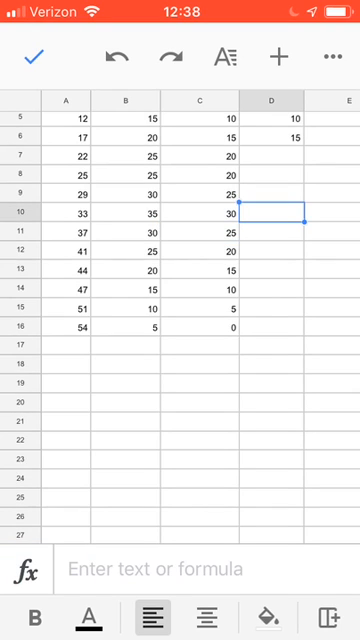
{"action": "type", "text": "30"}
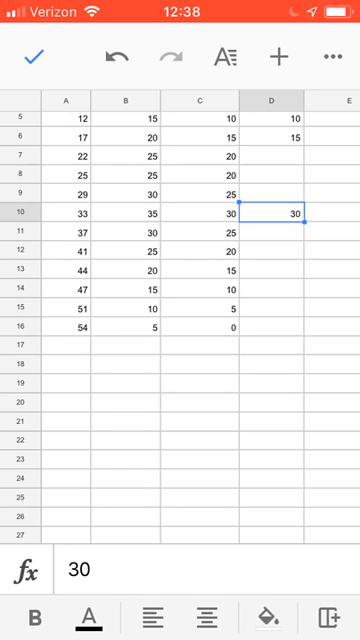
{"action": "left_click", "coordinate": [196, 216]}
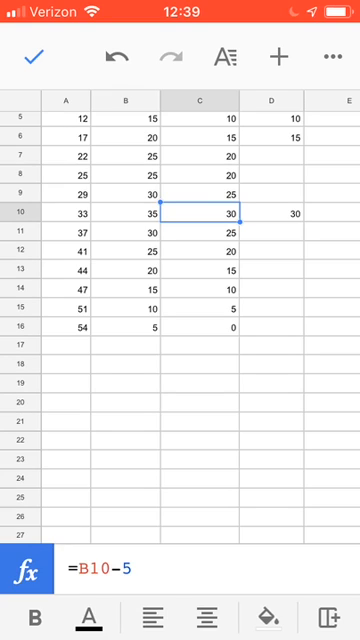
Enter 35 as the distance for the 37-second row and move on to the 41-second row.
{"action": "left_click", "coordinate": [200, 240]}
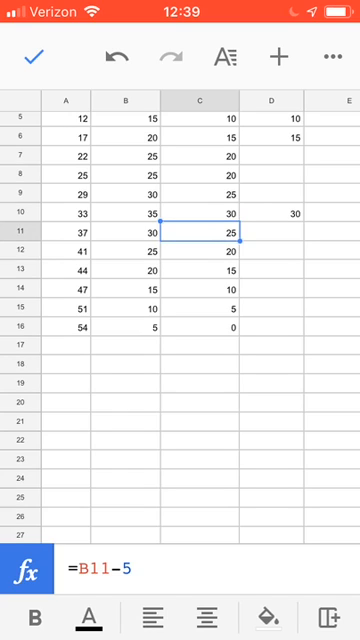
{"action": "left_click", "coordinate": [280, 230]}
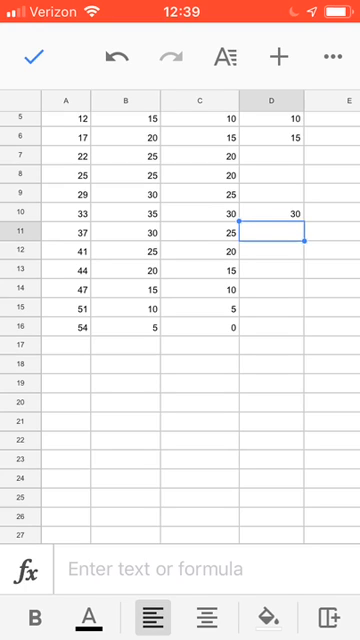
{"action": "left_click", "coordinate": [284, 216]}
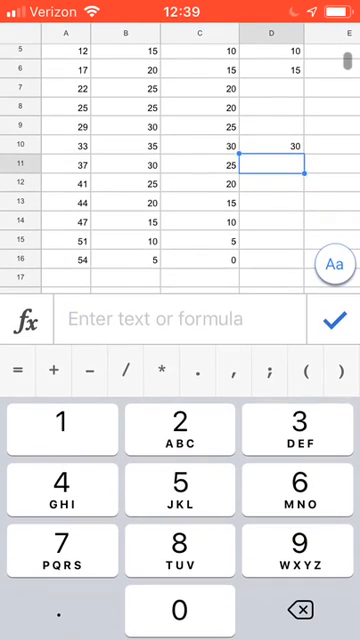
{"action": "type", "text": "35"}
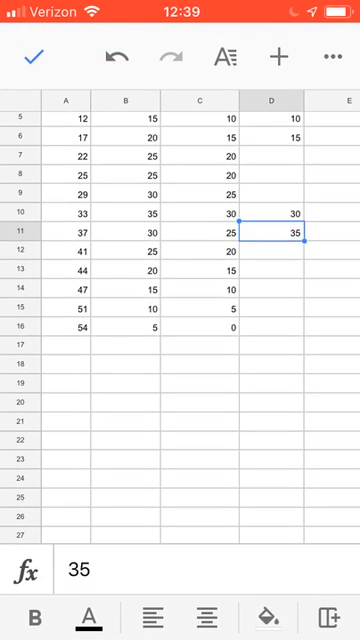
{"action": "left_click", "coordinate": [270, 250]}
{"action": "type", "text": "40"}
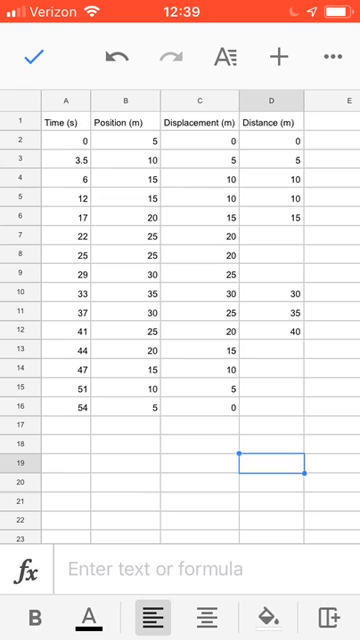
Enter =D2+(C3-C2) in D3 so distance adds the displacement change to the previous distance.
{"action": "left_click", "coordinate": [200, 292]}
{"action": "type", "text": "=D2+(C3"}
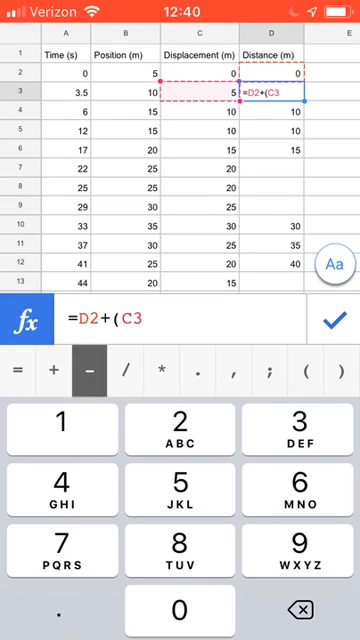
{"action": "left_click", "coordinate": [88, 370]}
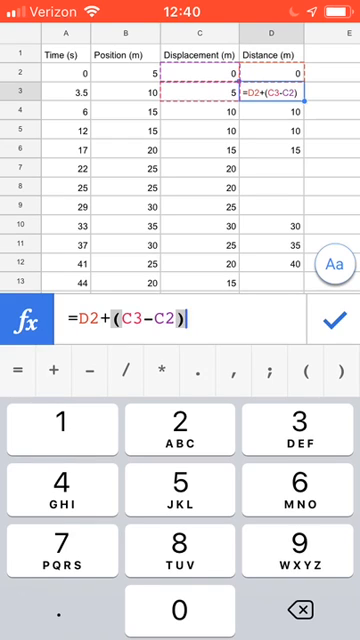
{"action": "left_click", "coordinate": [334, 320]}
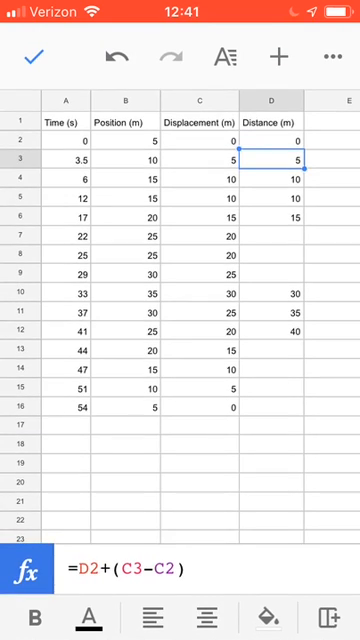
Copy the D3 running-distance formula and paste it into D4:D16.
{"action": "left_click", "coordinate": [272, 158]}
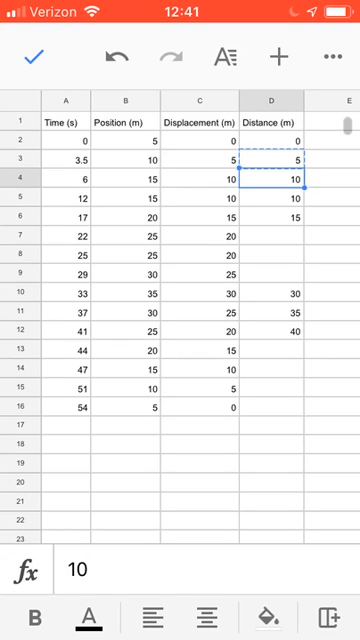
{"action": "left_click", "coordinate": [272, 216]}
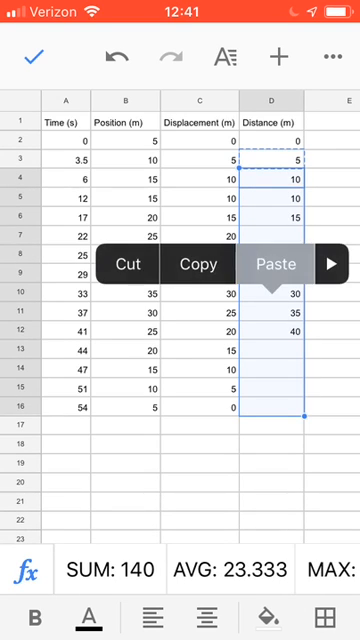
{"action": "left_click", "coordinate": [272, 264]}
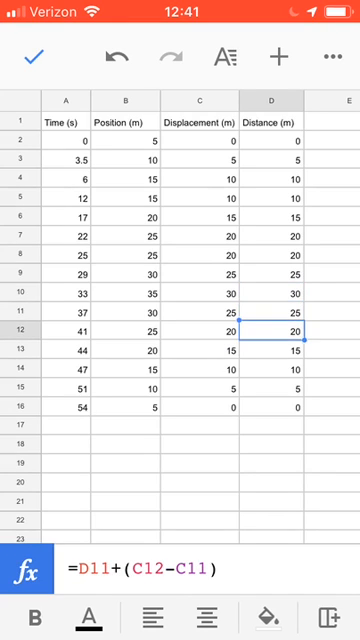
Check the pasted formulas in several rows and reopen D3 for editing.
{"action": "left_click", "coordinate": [270, 316]}
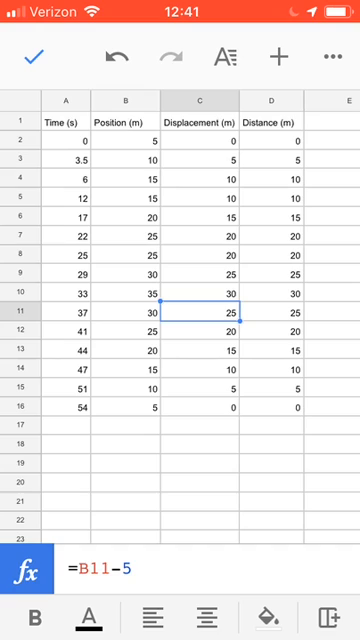
{"action": "left_click", "coordinate": [202, 294]}
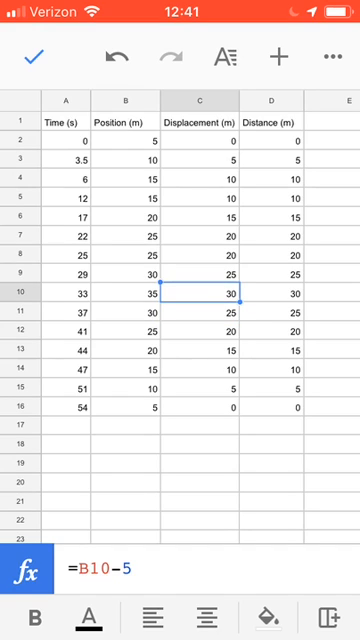
{"action": "left_click", "coordinate": [276, 316]}
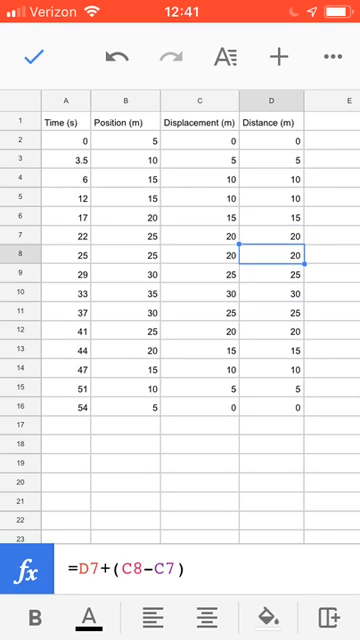
{"action": "left_click", "coordinate": [268, 384]}
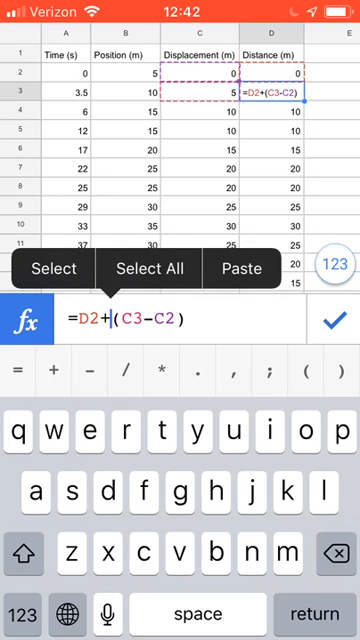
Wrap the displacement change in ABS so D3 reads =D2+ABS(C3-C2), giving 60 at 54 s.
{"action": "type", "text": "a"}
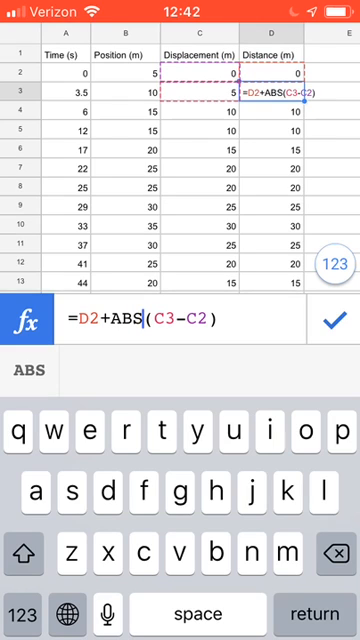
{"action": "left_click", "coordinate": [334, 310]}
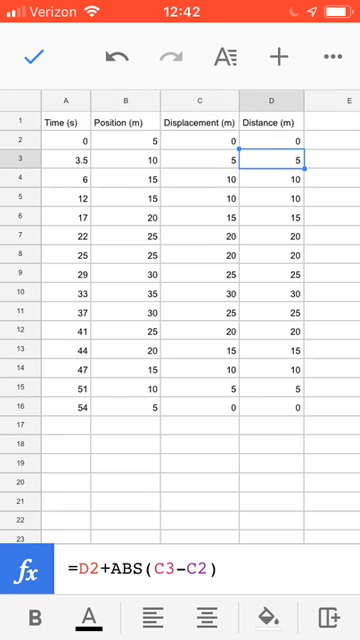
{"action": "left_click", "coordinate": [272, 184]}
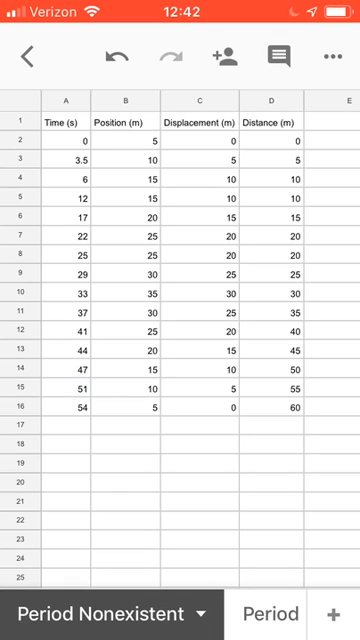
Select the cell next to Distance (m) and begin a Raw time heading there.
{"action": "left_click", "coordinate": [268, 612]}
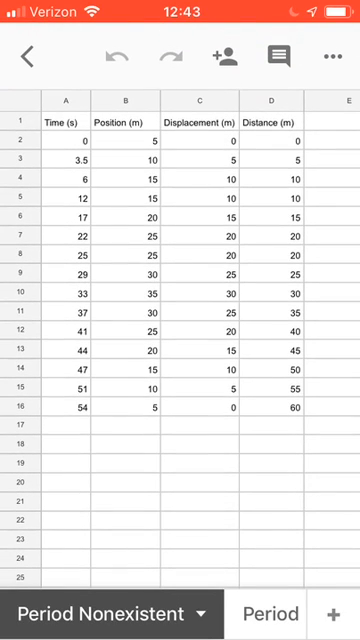
{"action": "scroll", "scroll_direction": "right", "scroll_amount": 3}
{"action": "type", "text": "Raw time"}
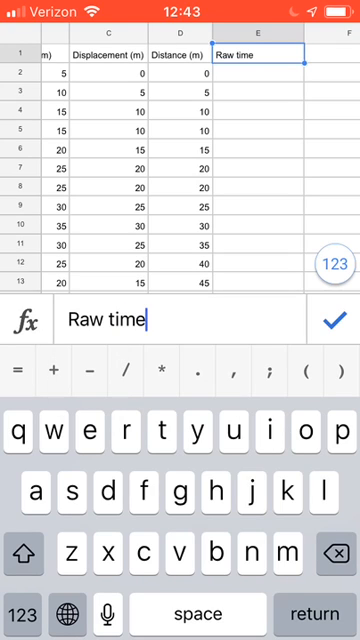
Complete the Raw time 1 heading in E1 and add Raw time 2 in F1.
{"action": "type", "text": "1"}
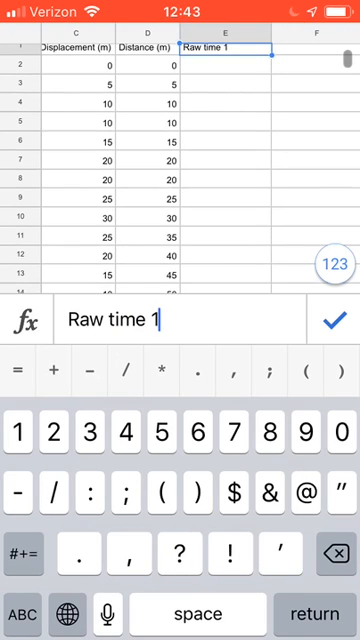
{"action": "left_click", "coordinate": [334, 320]}
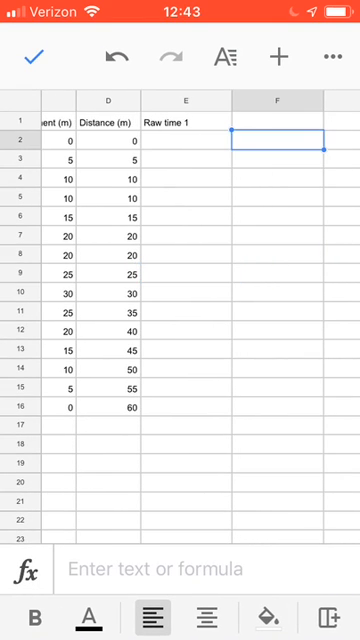
{"action": "left_click", "coordinate": [280, 140]}
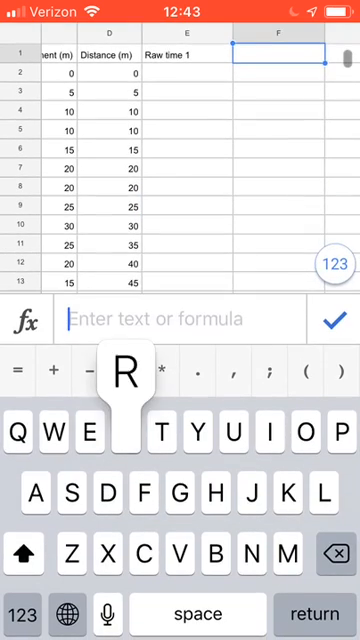
{"action": "type", "text": "Raw time 2"}
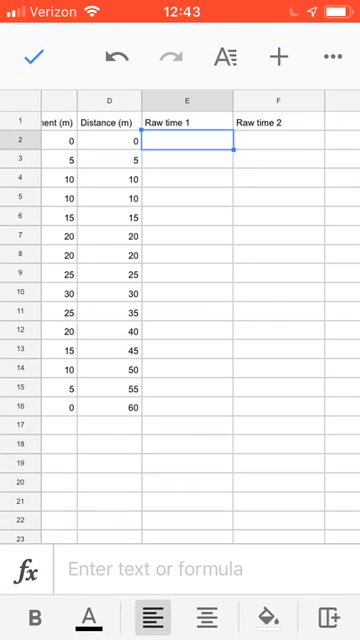
Enter readings 3.7 in E2 and 3.4 in F2, then select G2 for a formula.
{"action": "left_click", "coordinate": [184, 148]}
{"action": "type", "text": "3.7"}
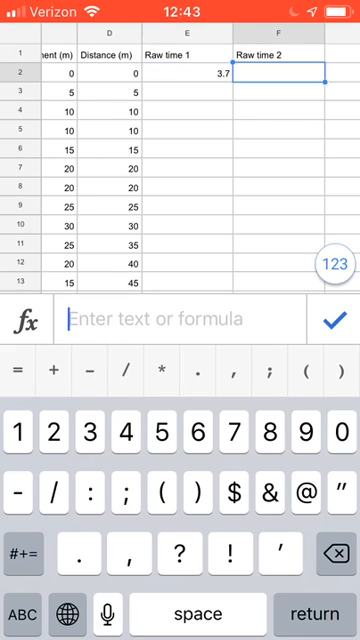
{"action": "type", "text": "3.4"}
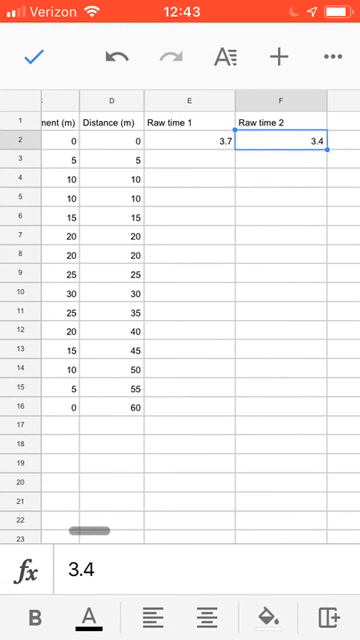
{"action": "left_click", "coordinate": [192, 140]}
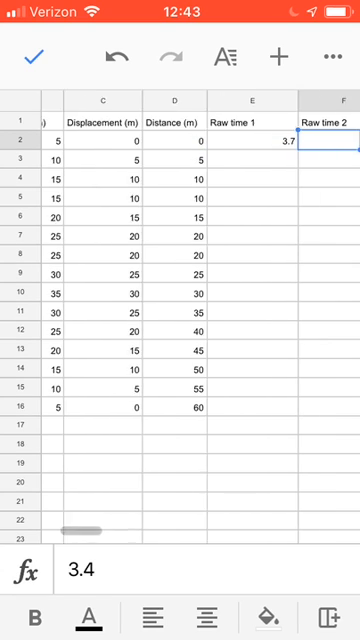
{"action": "scroll", "scroll_direction": "left", "scroll_amount": 3}
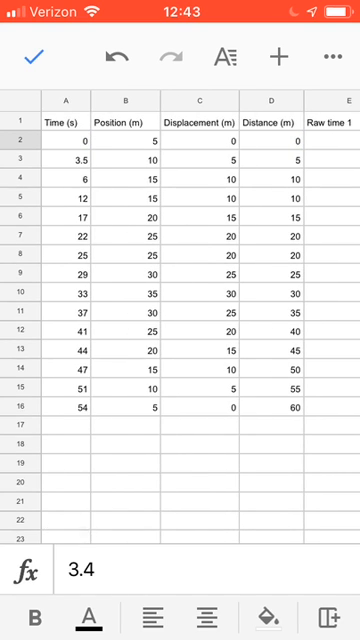
{"action": "scroll", "scroll_direction": "right", "scroll_amount": 3}
{"action": "type", "text": "="}
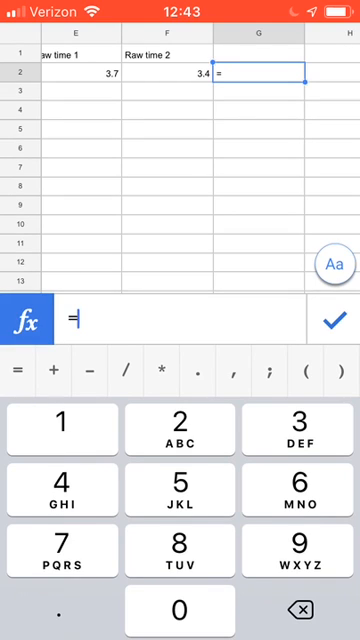
Start =AVERAGE( in G2 with E2 as its first argument, followed by a comma.
{"action": "type", "text": "ab"}
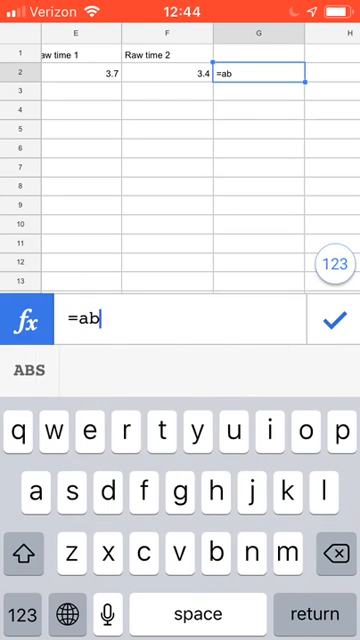
{"action": "type", "text": "v"}
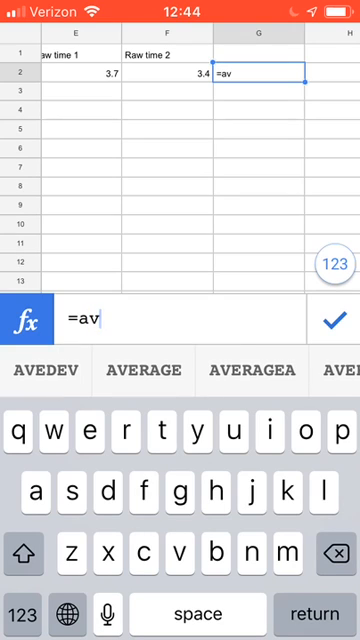
{"action": "left_click", "coordinate": [144, 370]}
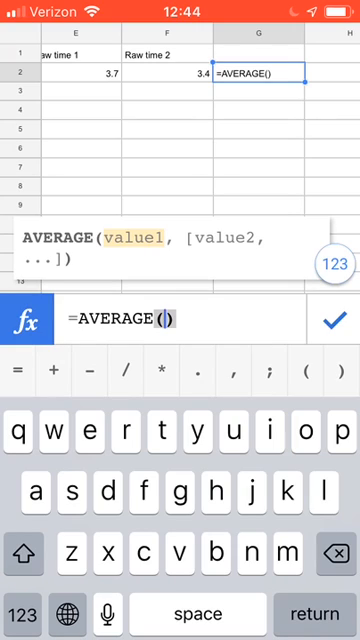
{"action": "left_click", "coordinate": [80, 76]}
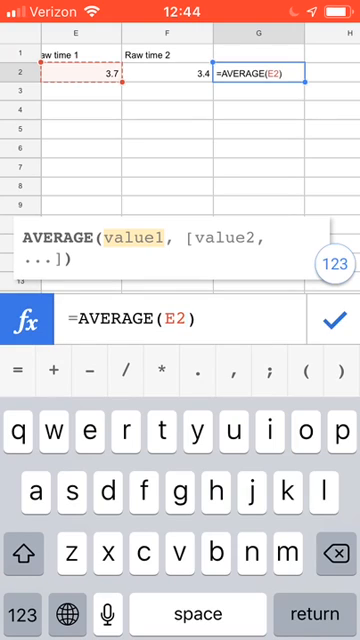
{"action": "type", "text": ","}
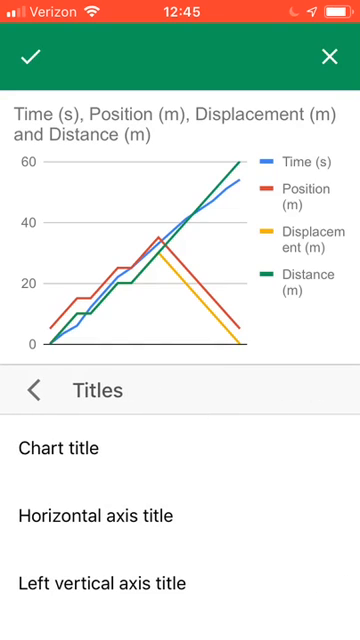
Title the horizontal axis Time (s) and vertical axis d (m), then place the chart.
{"action": "left_click", "coordinate": [94, 516]}
{"action": "type", "text": "Time ("}
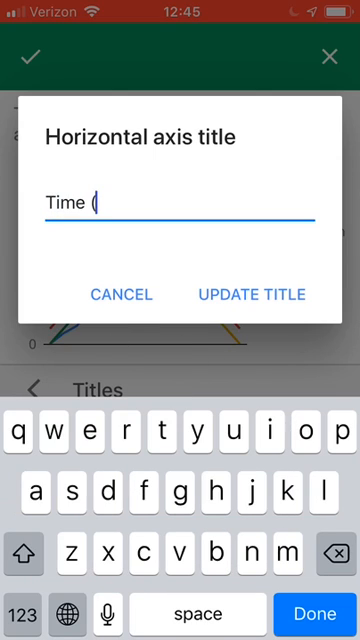
{"action": "left_click", "coordinate": [252, 294]}
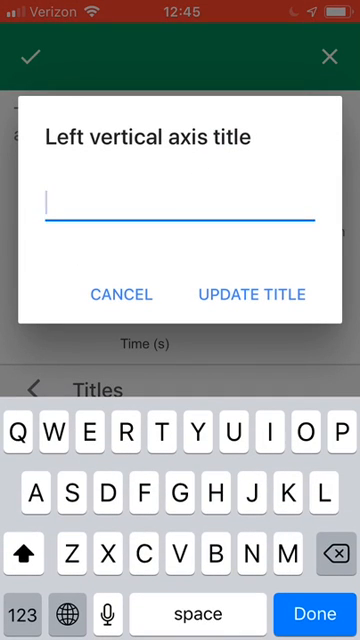
{"action": "type", "text": "d ("}
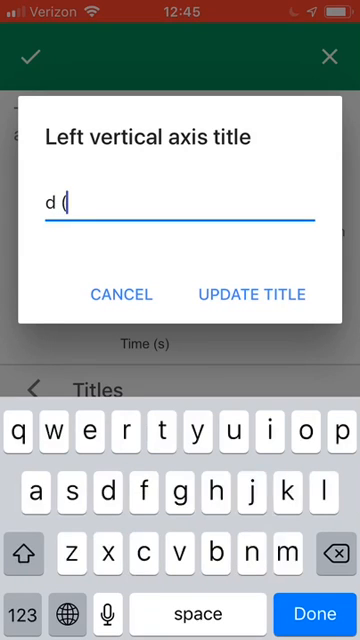
{"action": "left_click", "coordinate": [244, 294]}
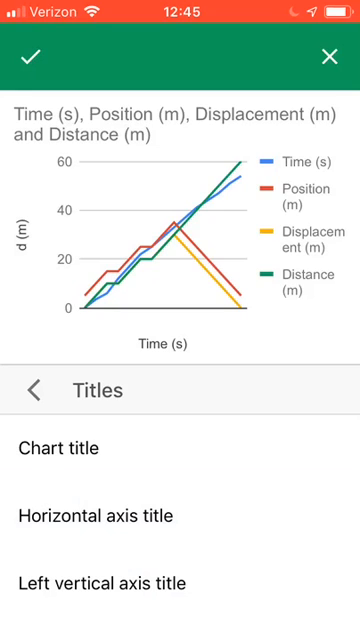
{"action": "left_click", "coordinate": [328, 56]}
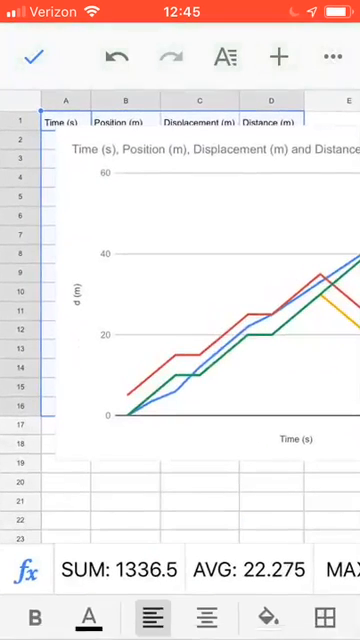